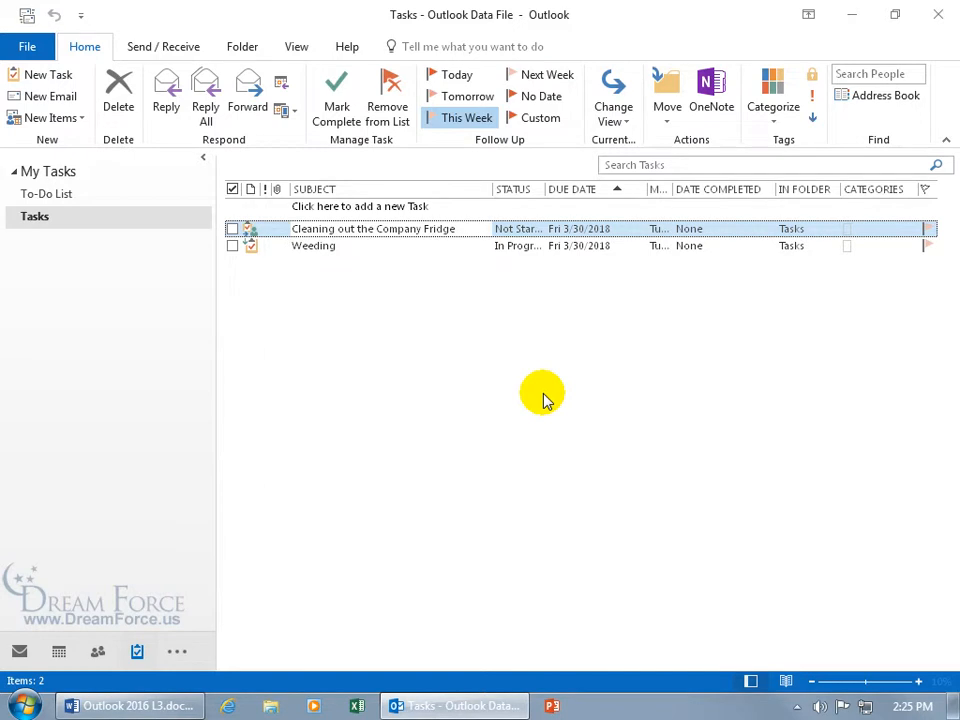
pyautogui.moveTo(420, 302)
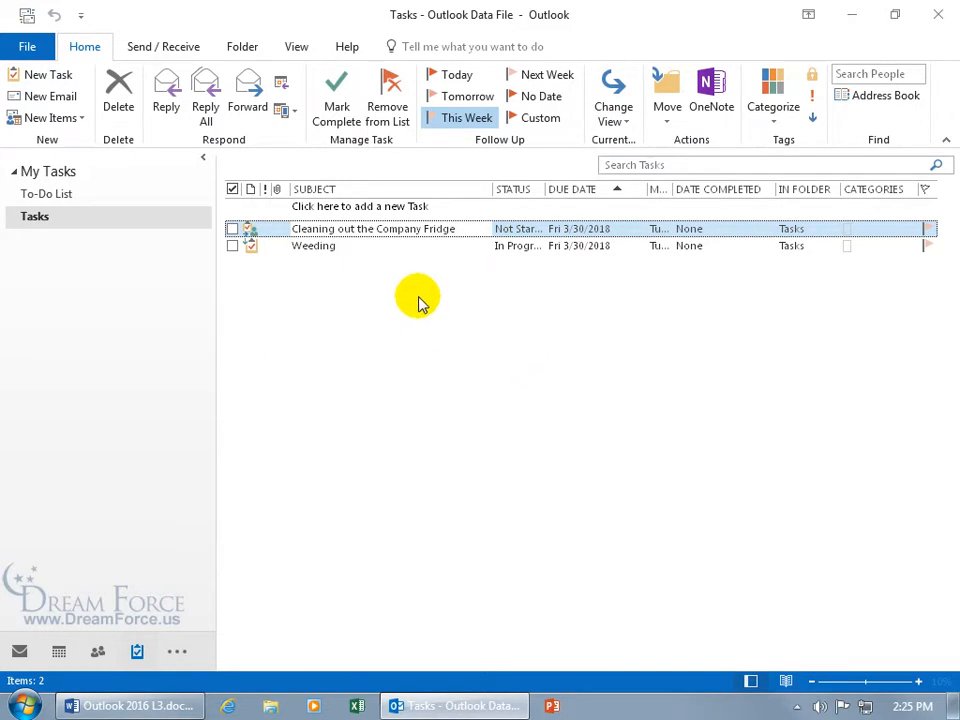
# Step: View the 'Cleaning out the Company Fridge' task, still not started and due 3/30/2018
pyautogui.doubleClick(372, 228)
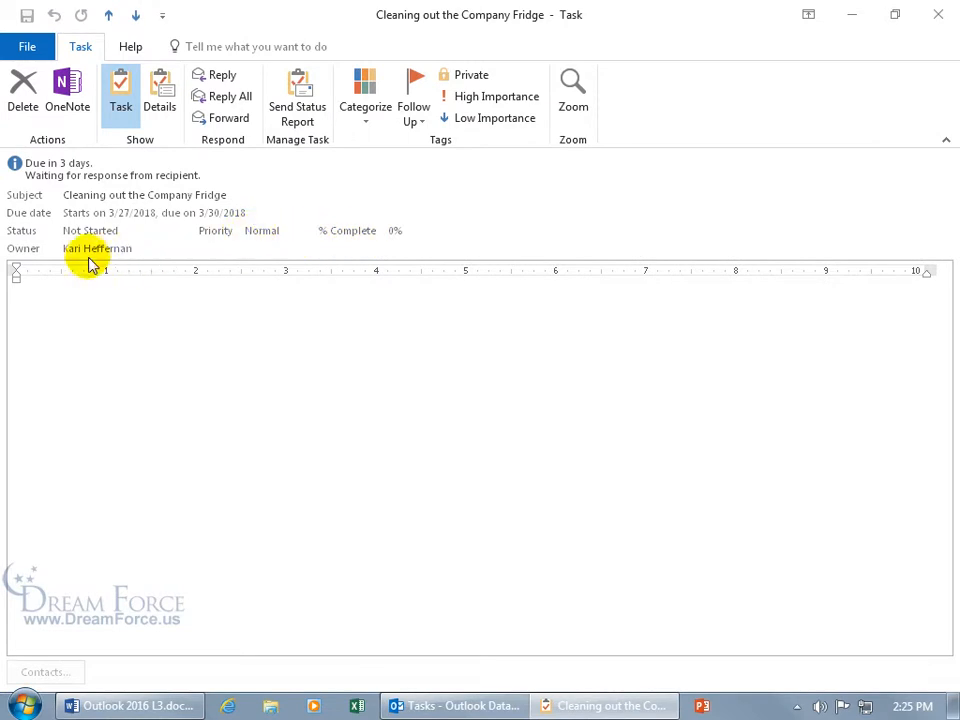
pyautogui.moveTo(108, 264)
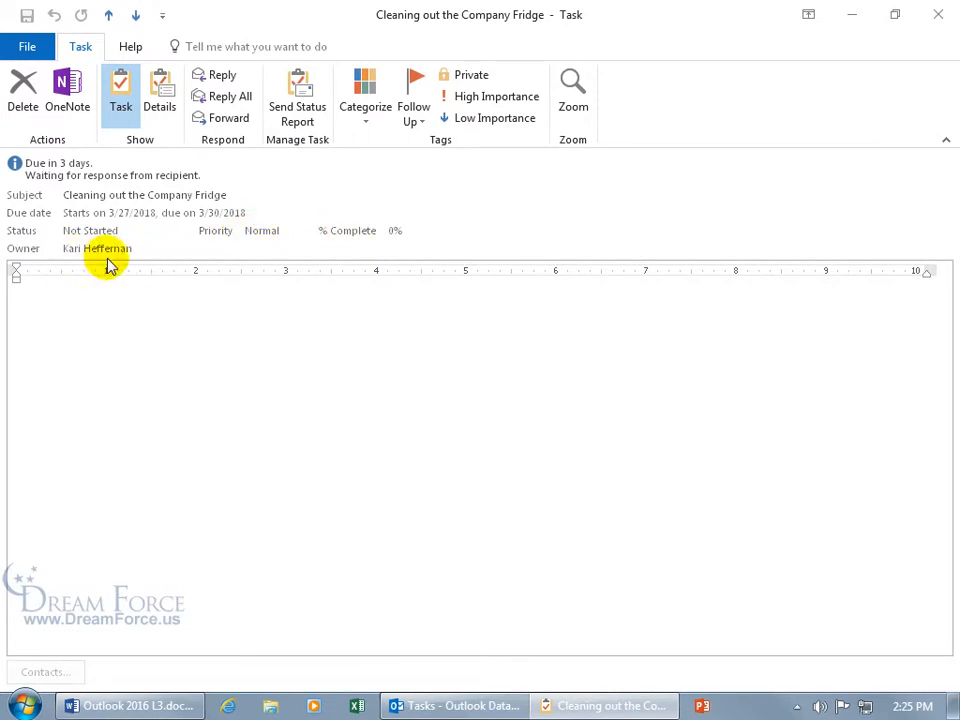
pyautogui.moveTo(136, 264)
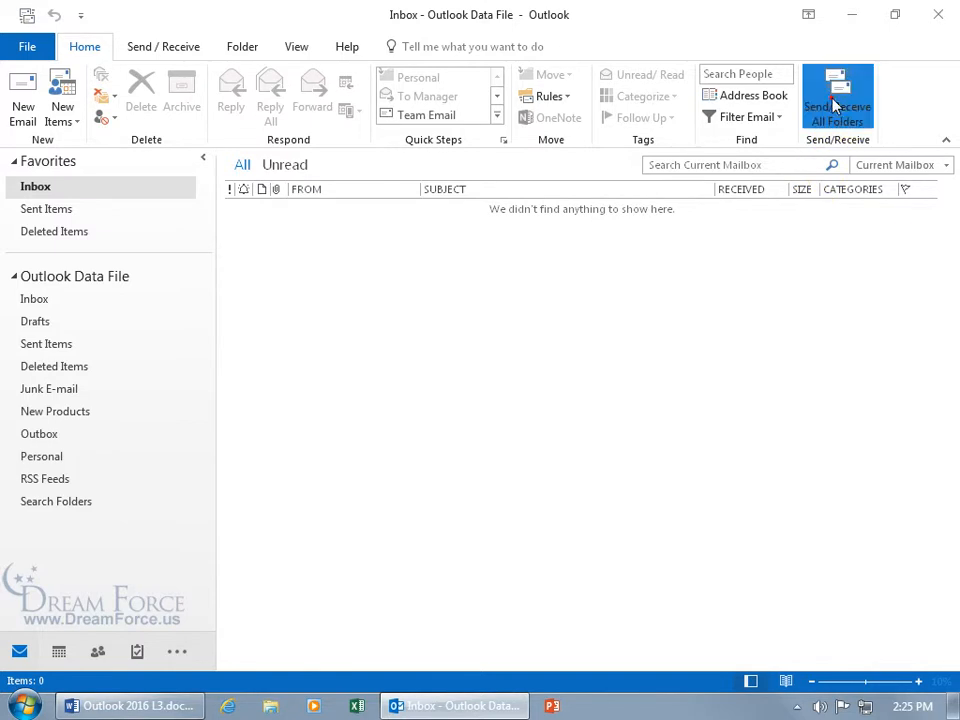
# Step: Run Send/Receive All Folders to fetch the incoming task decline reply
pyautogui.click(836, 96)
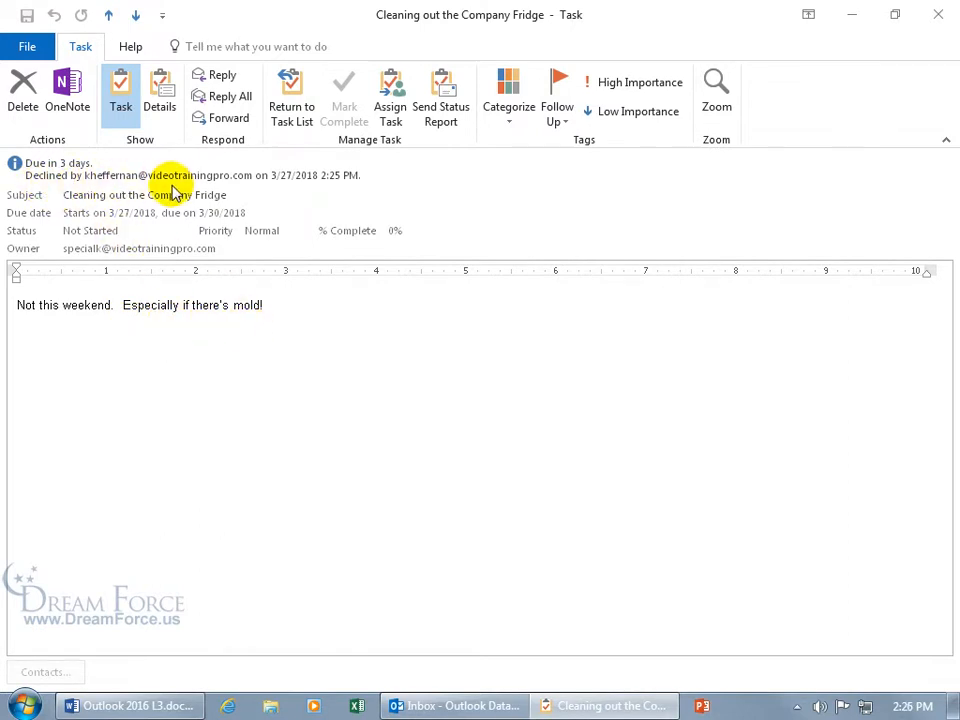
pyautogui.moveTo(392, 150)
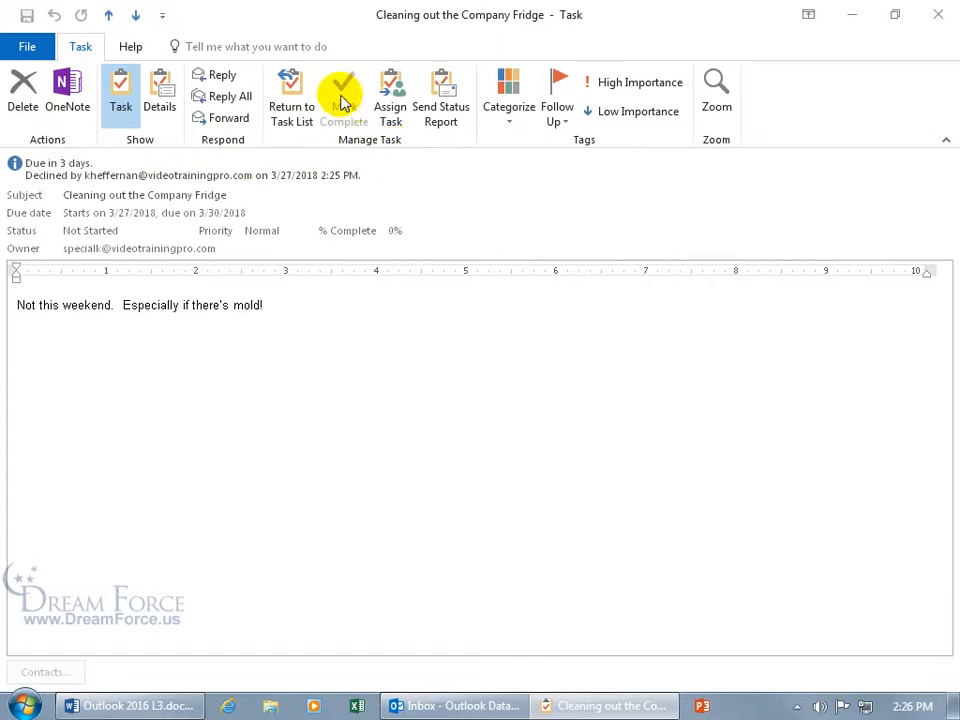
pyautogui.moveTo(344, 104)
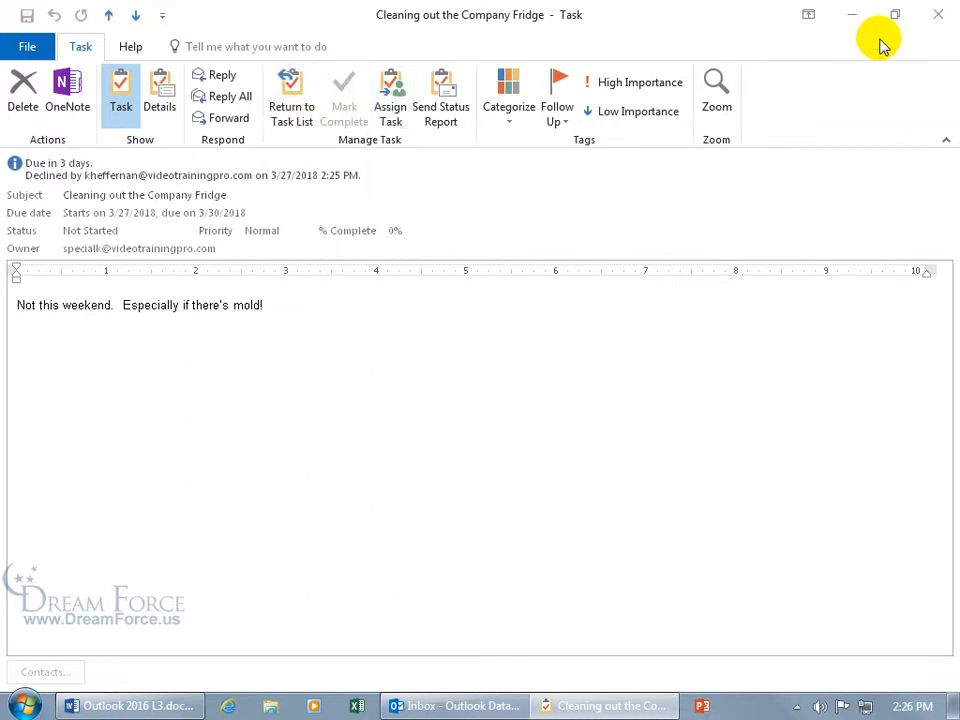
# Step: Return to the Tasks folder and reopen the declined fridge-cleaning task
pyautogui.click(454, 706)
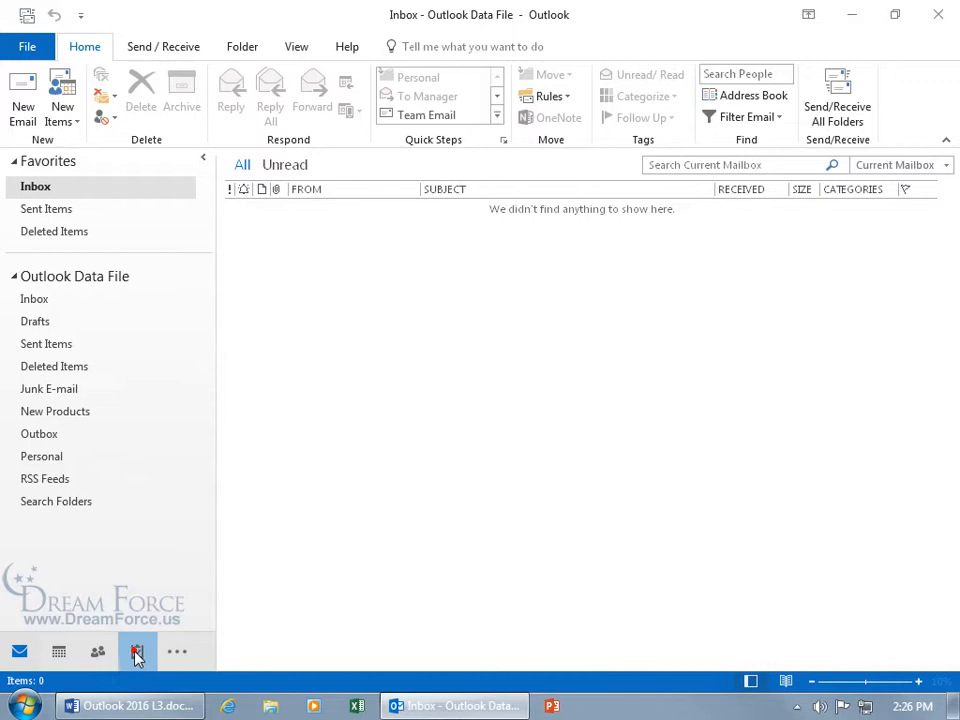
pyautogui.click(136, 652)
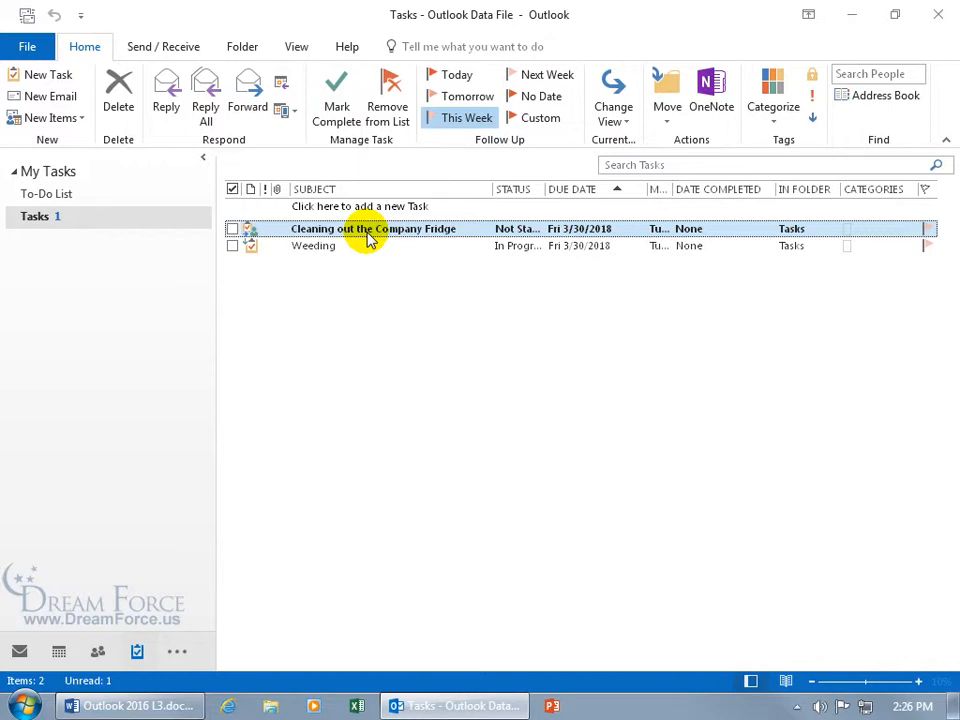
pyautogui.doubleClick(372, 228)
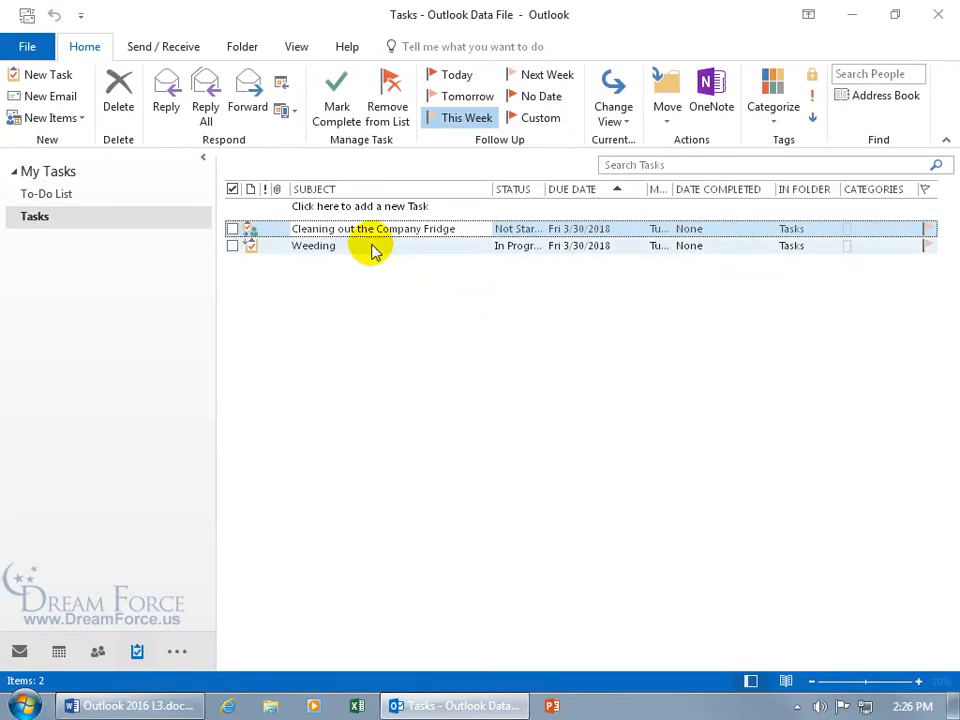
pyautogui.moveTo(436, 250)
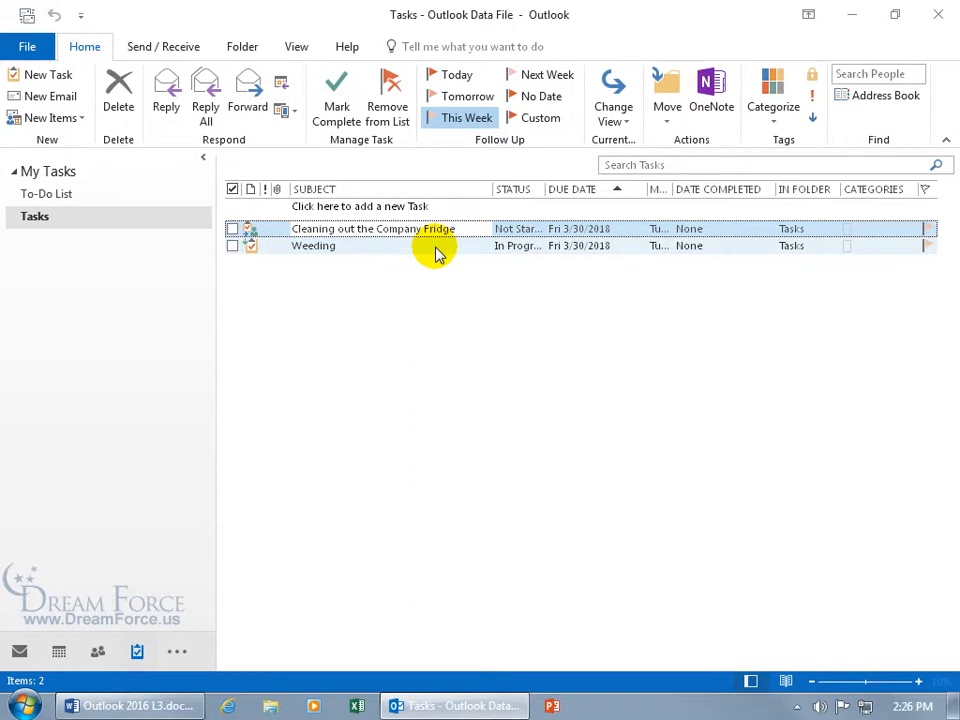
pyautogui.doubleClick(372, 228)
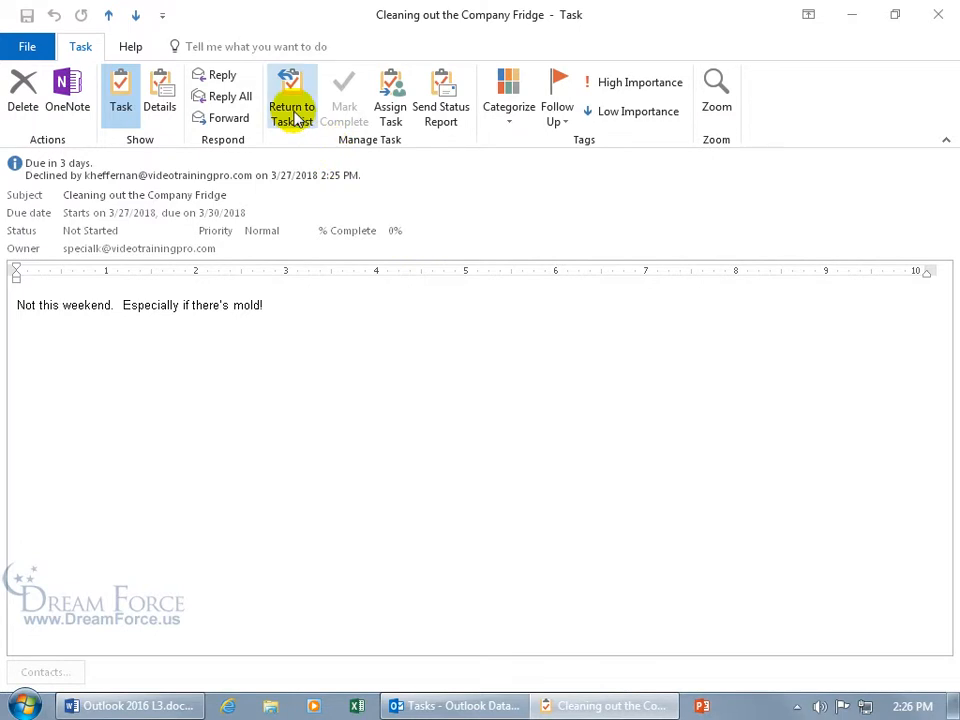
# Step: Reclaim the declined task onto your own list via Return to Task List
pyautogui.click(292, 96)
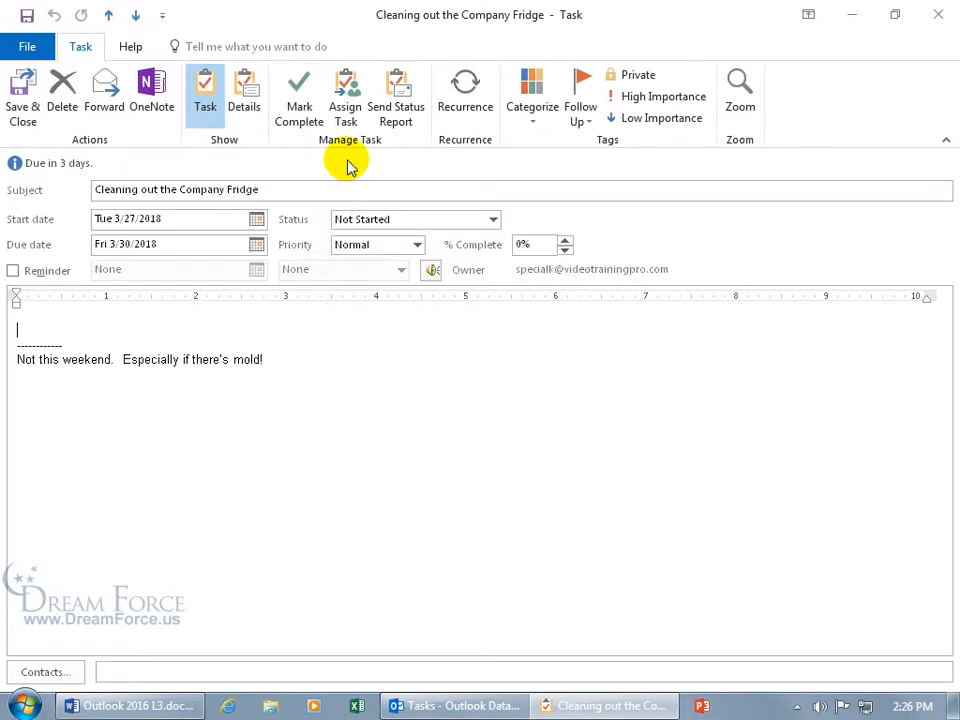
pyautogui.click(530, 244)
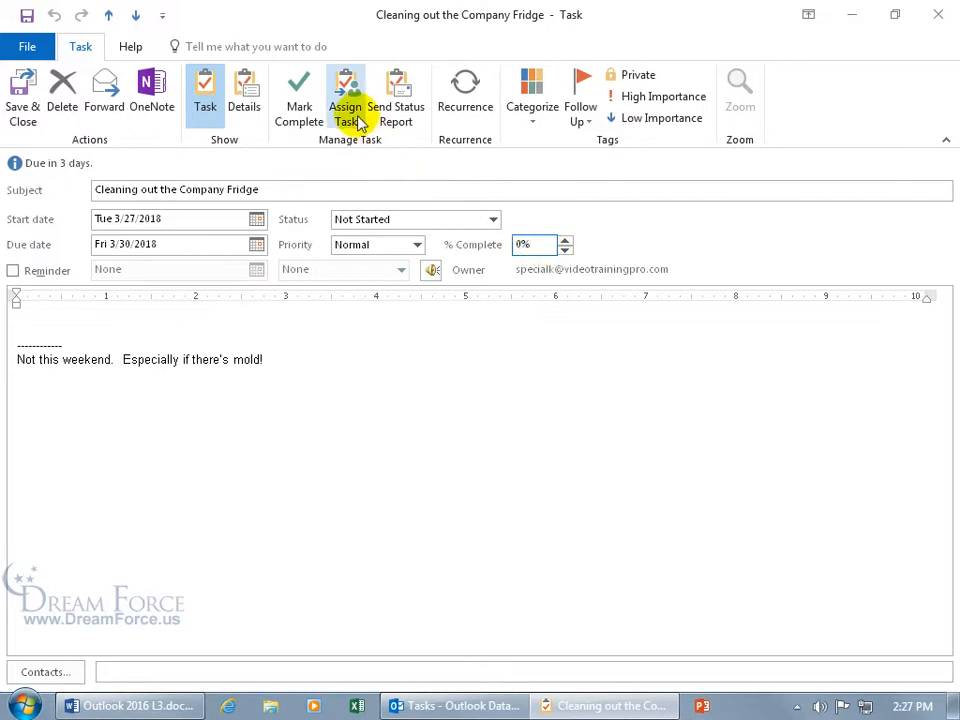
pyautogui.click(344, 96)
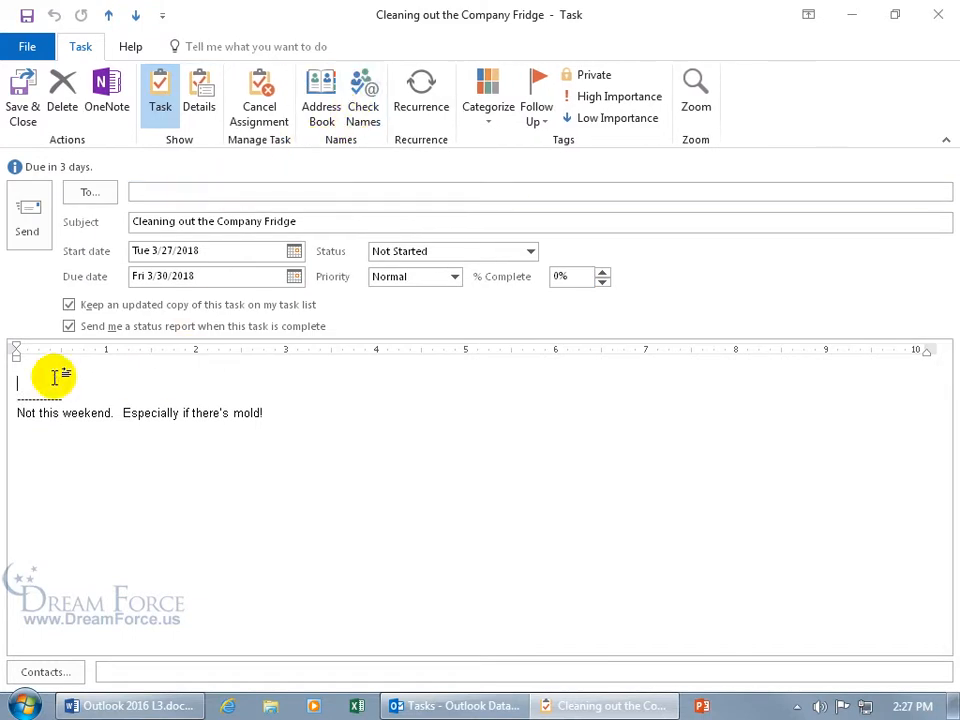
pyautogui.write('Please!!! We have a face mask and rubber gloves ☺')
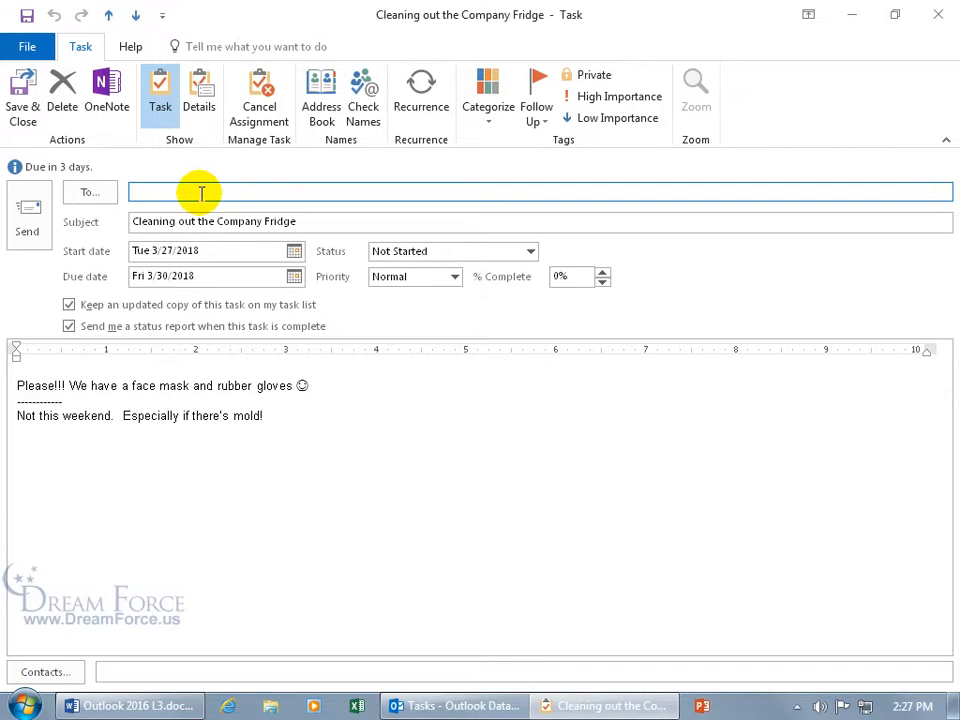
pyautogui.write('Kari Heffernan;')
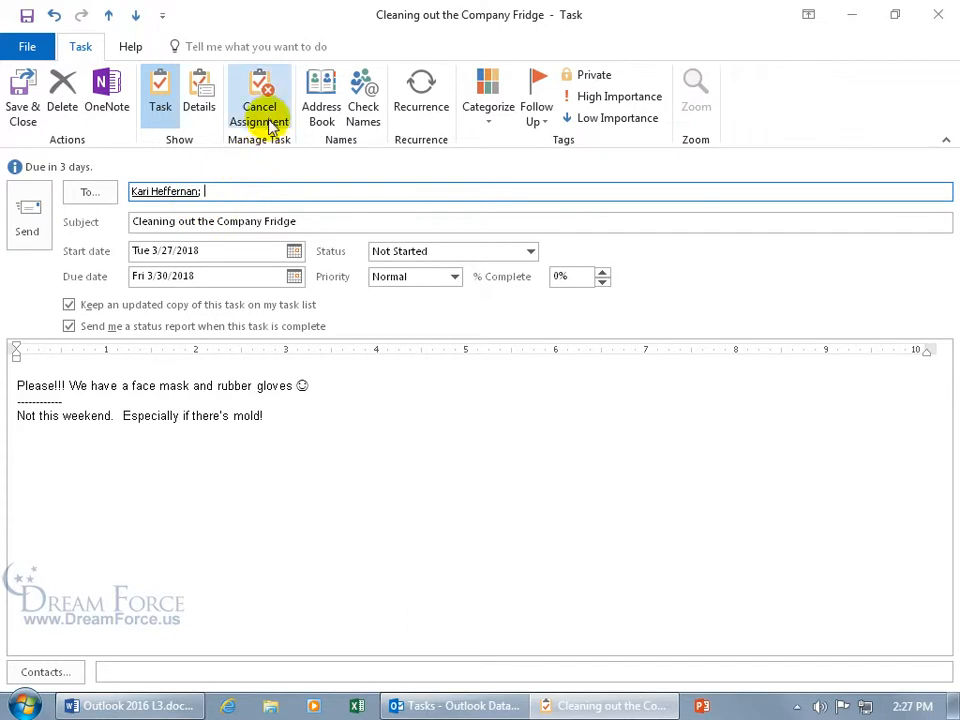
pyautogui.click(260, 100)
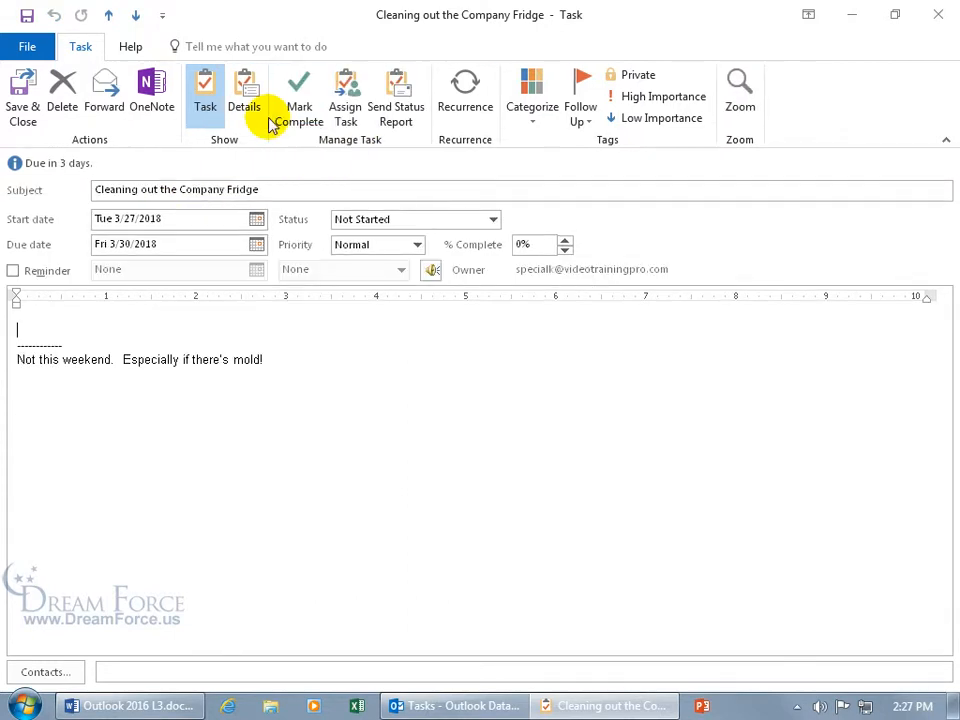
pyautogui.moveTo(280, 370)
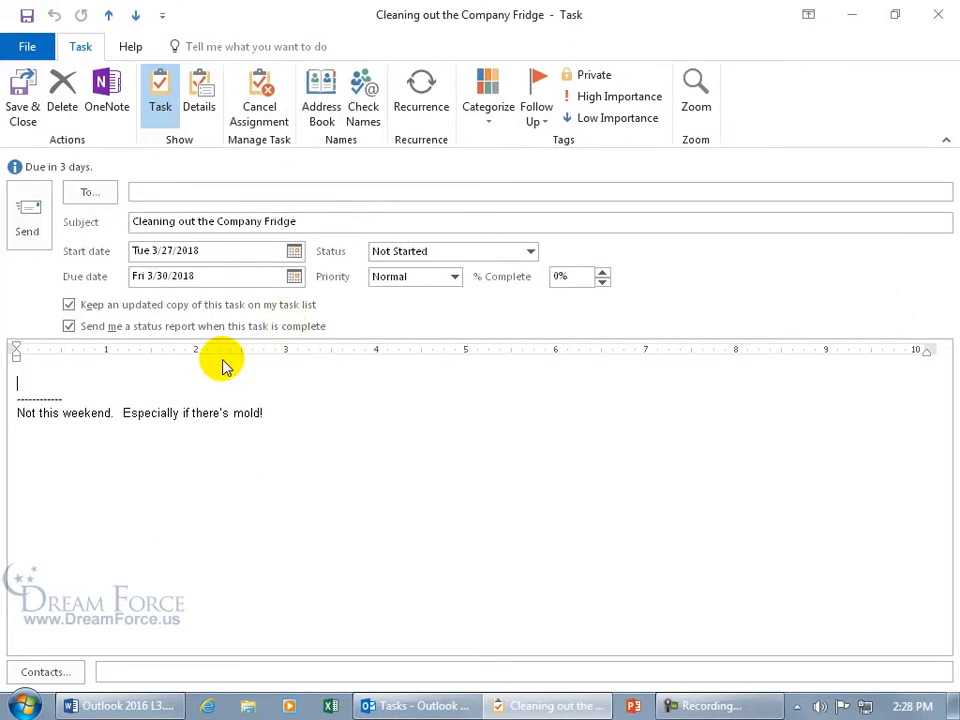
pyautogui.click(180, 192)
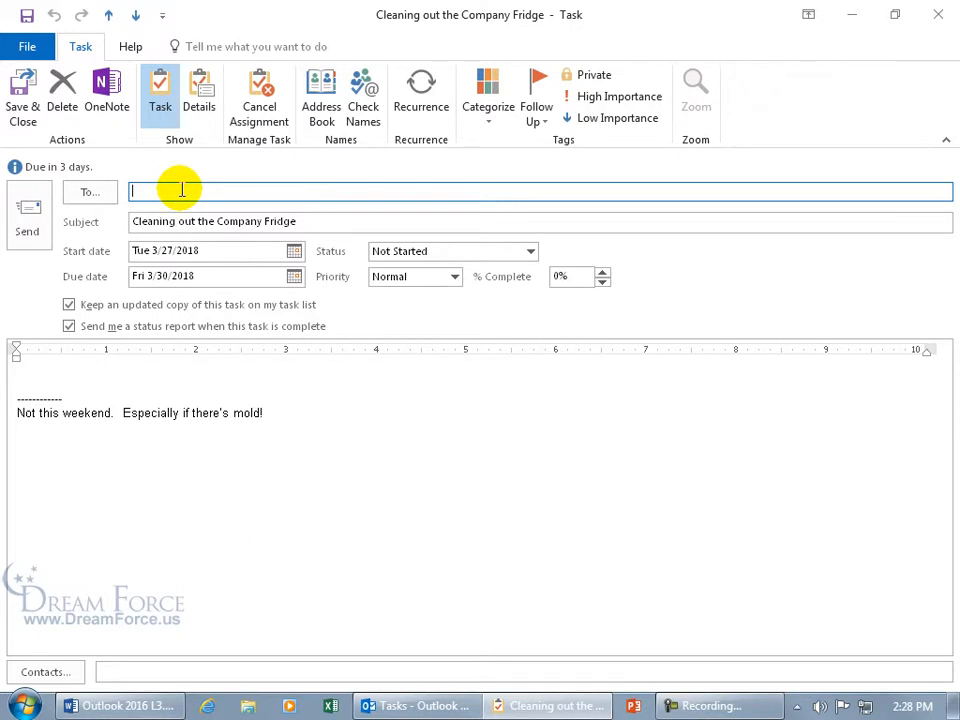
pyautogui.write('Kari Heffernan;')
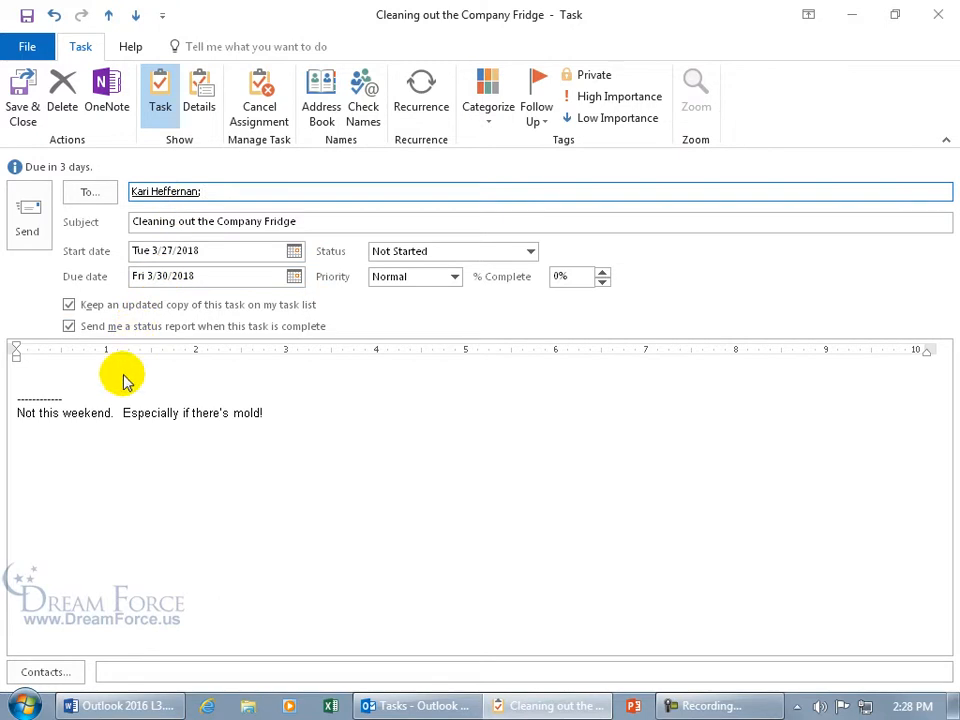
pyautogui.write('Please!!! We have a hazmat suit ☺')
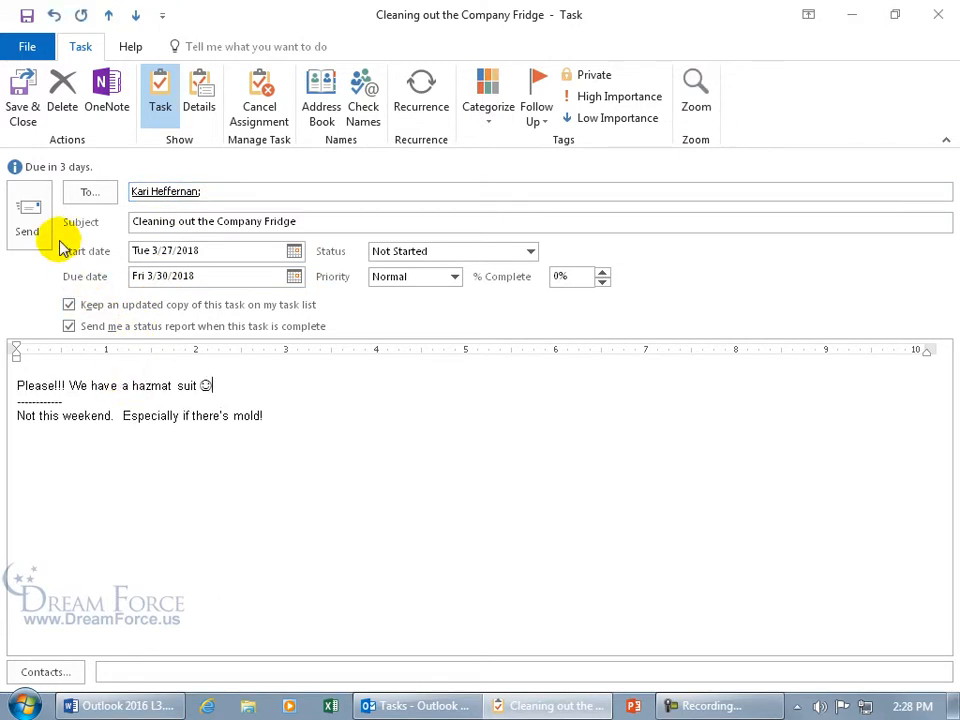
pyautogui.click(22, 96)
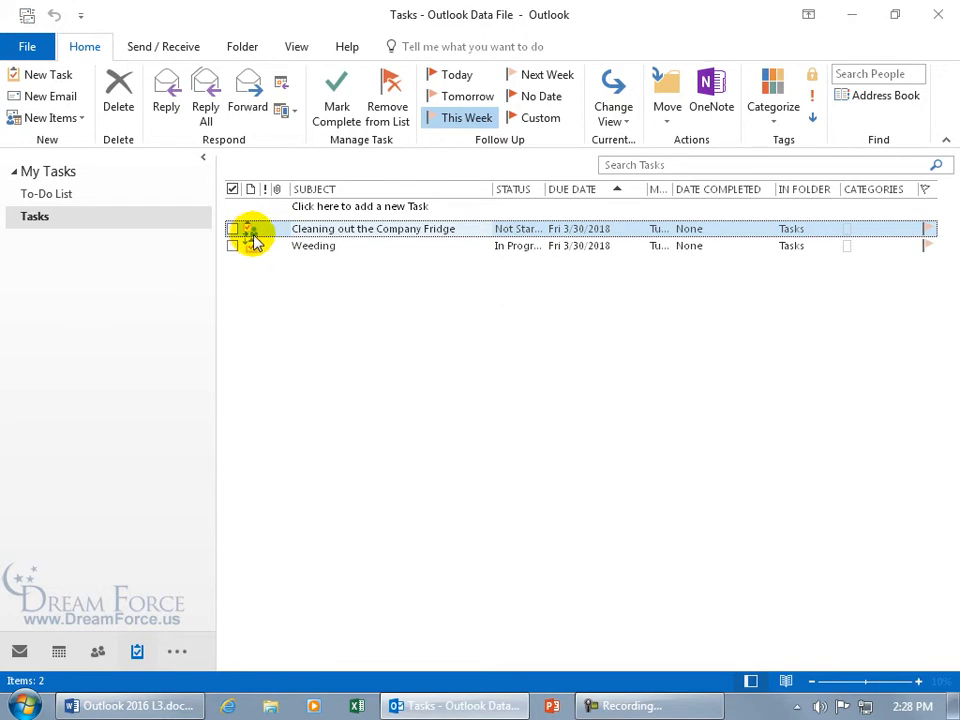
pyautogui.doubleClick(372, 228)
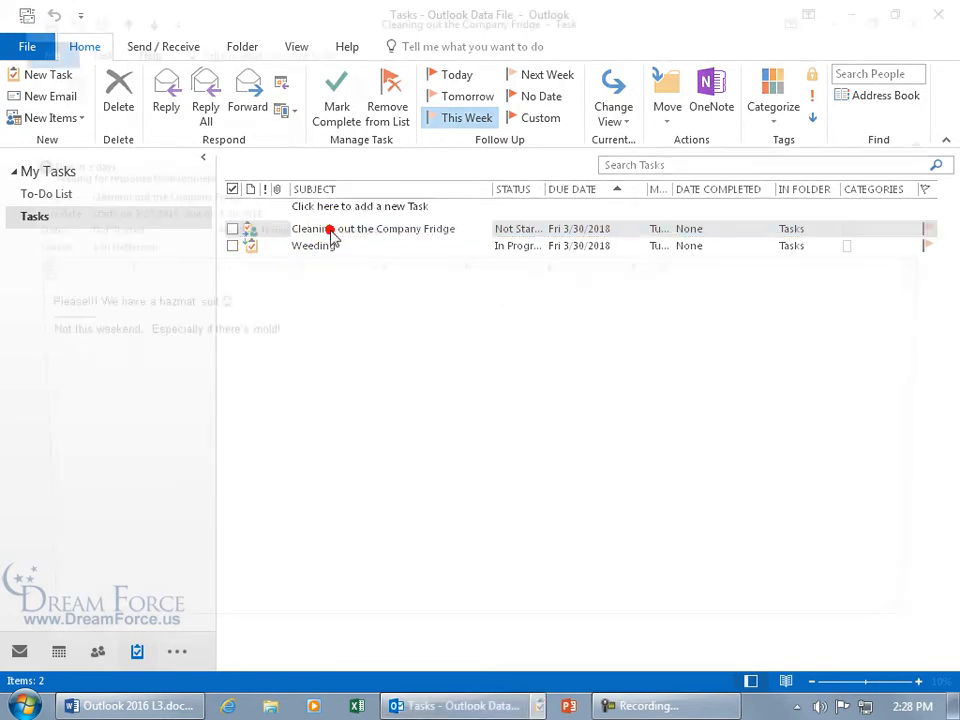
pyautogui.doubleClick(374, 228)
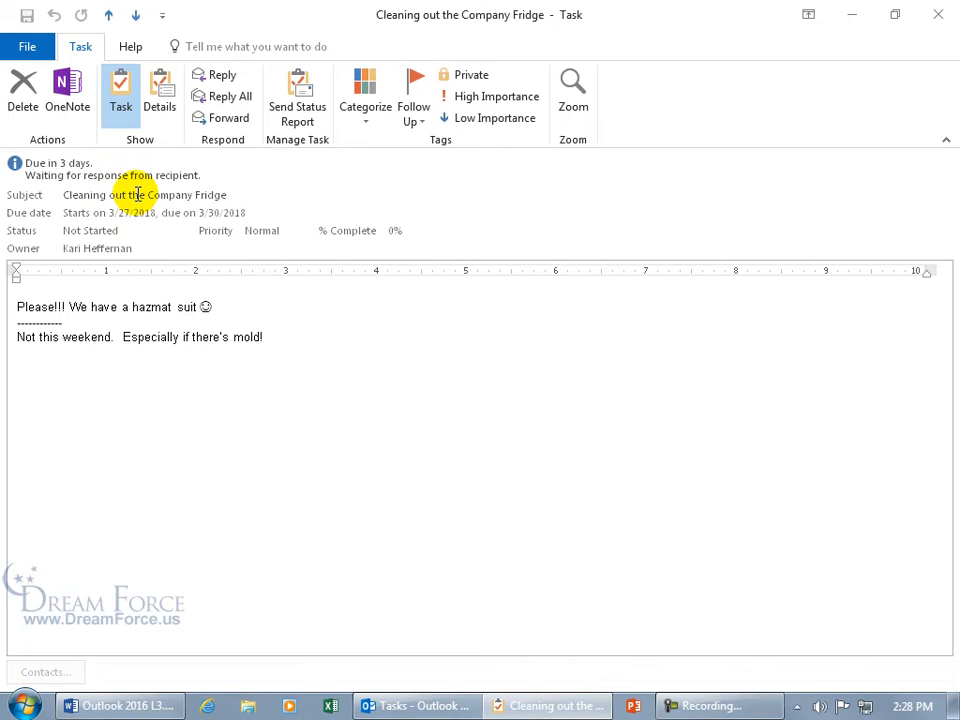